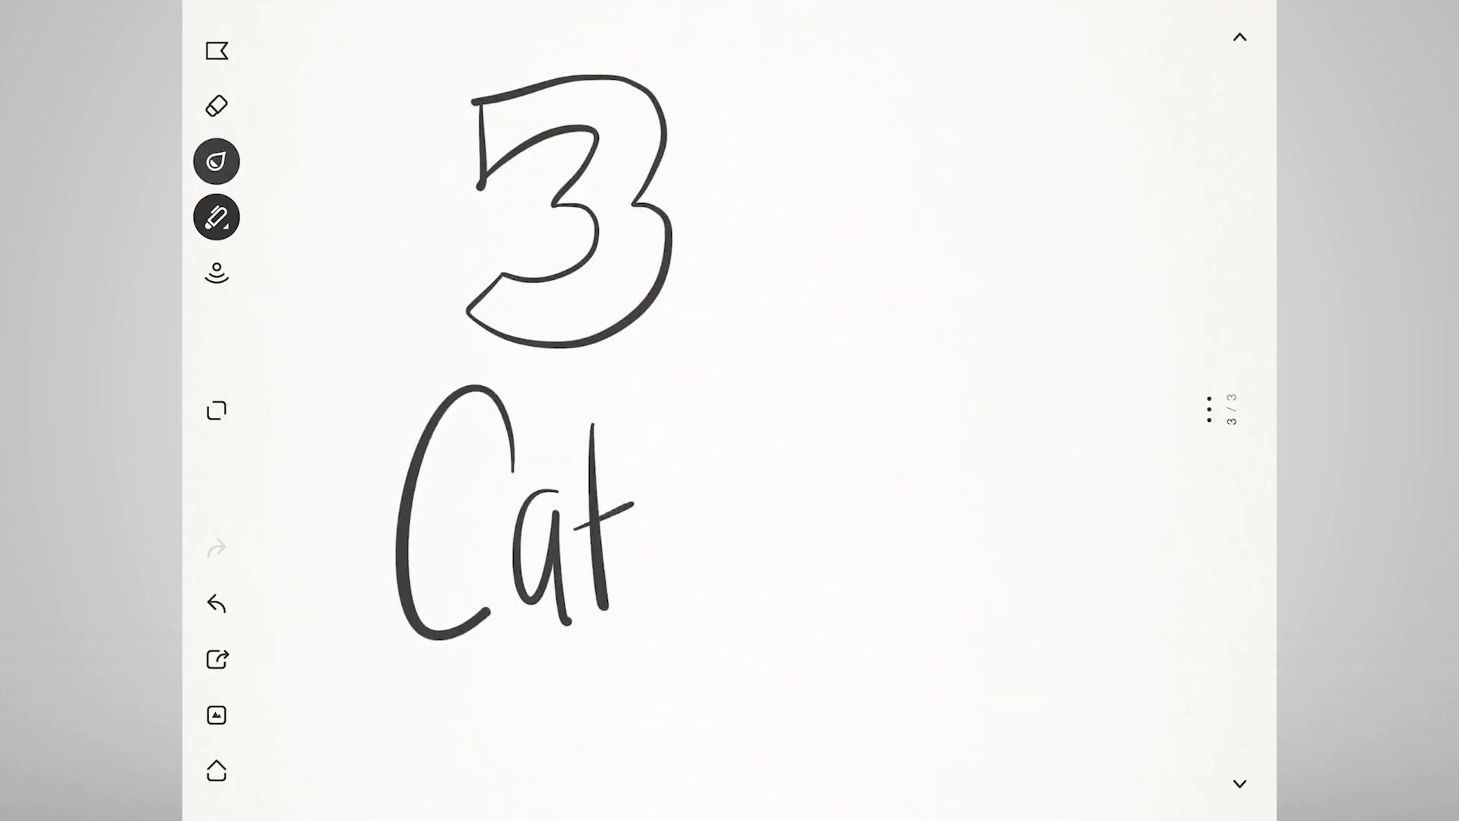
Hand-write 'IIBA' and 'BABOK' across the newest note page.
drag(614, 521, 1014, 559)
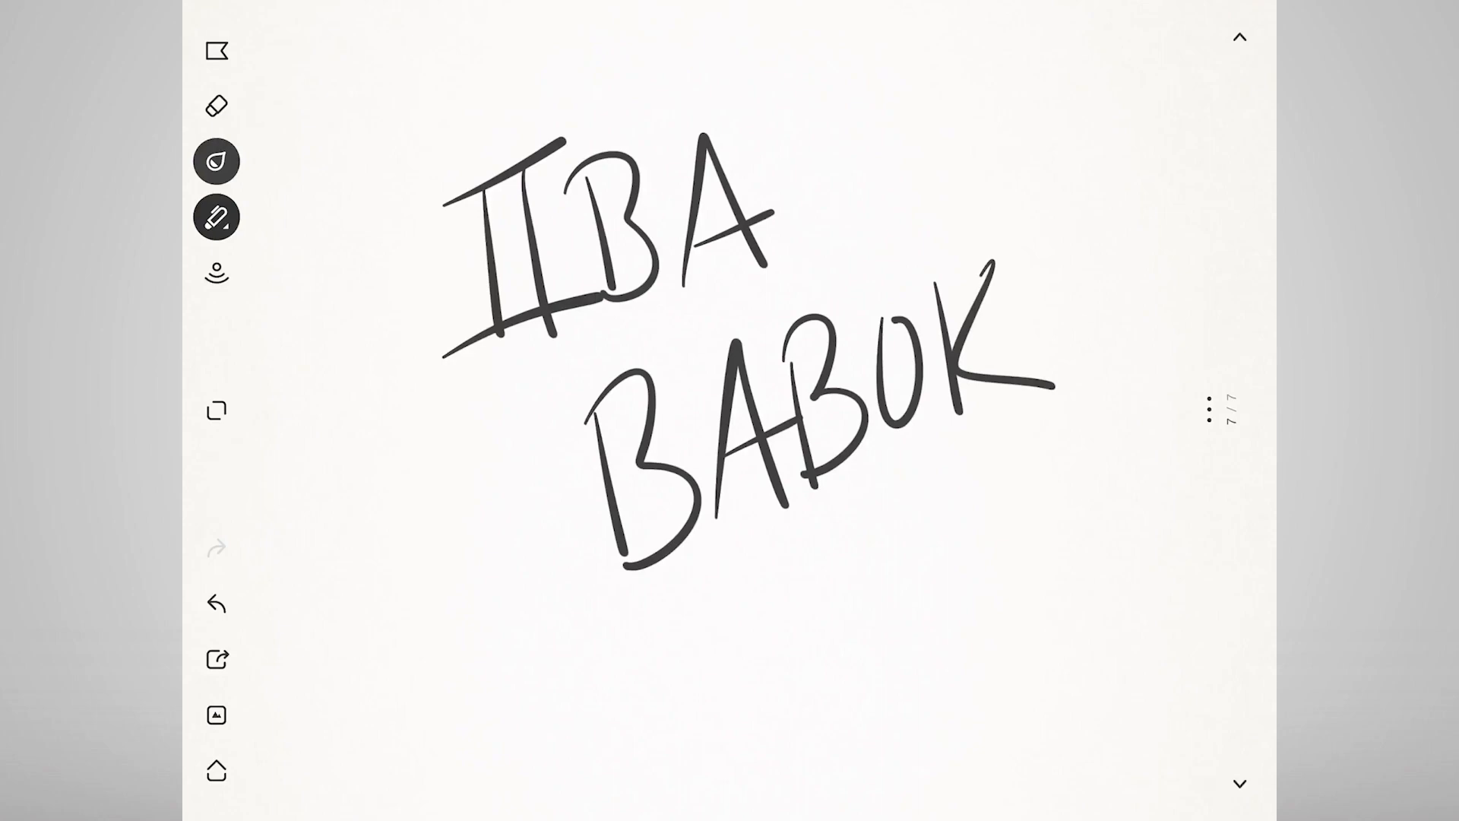
click(1238, 782)
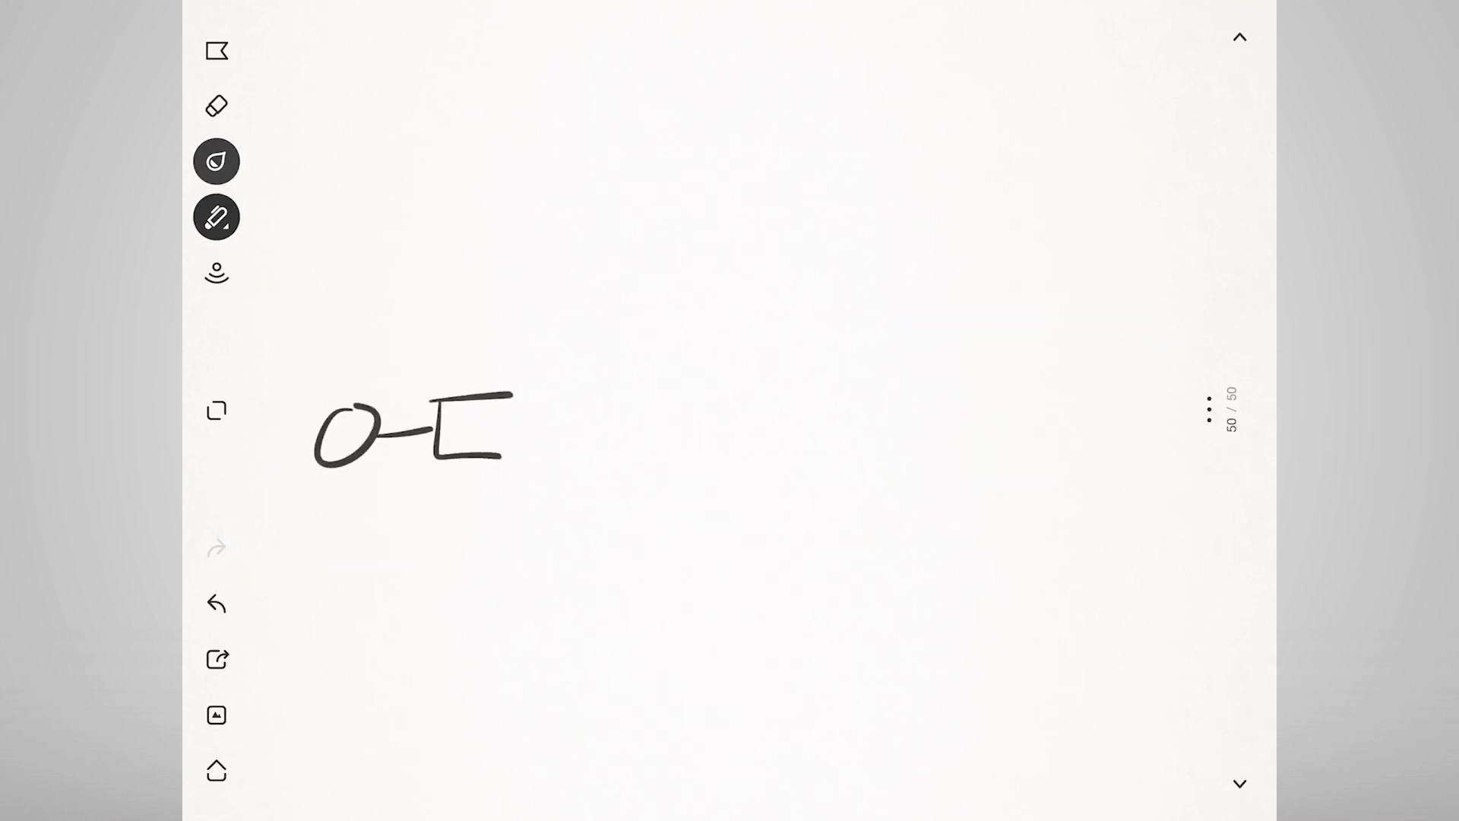
Draw crow's-foot connector lines joining the three entity boxes.
drag(428, 423, 782, 410)
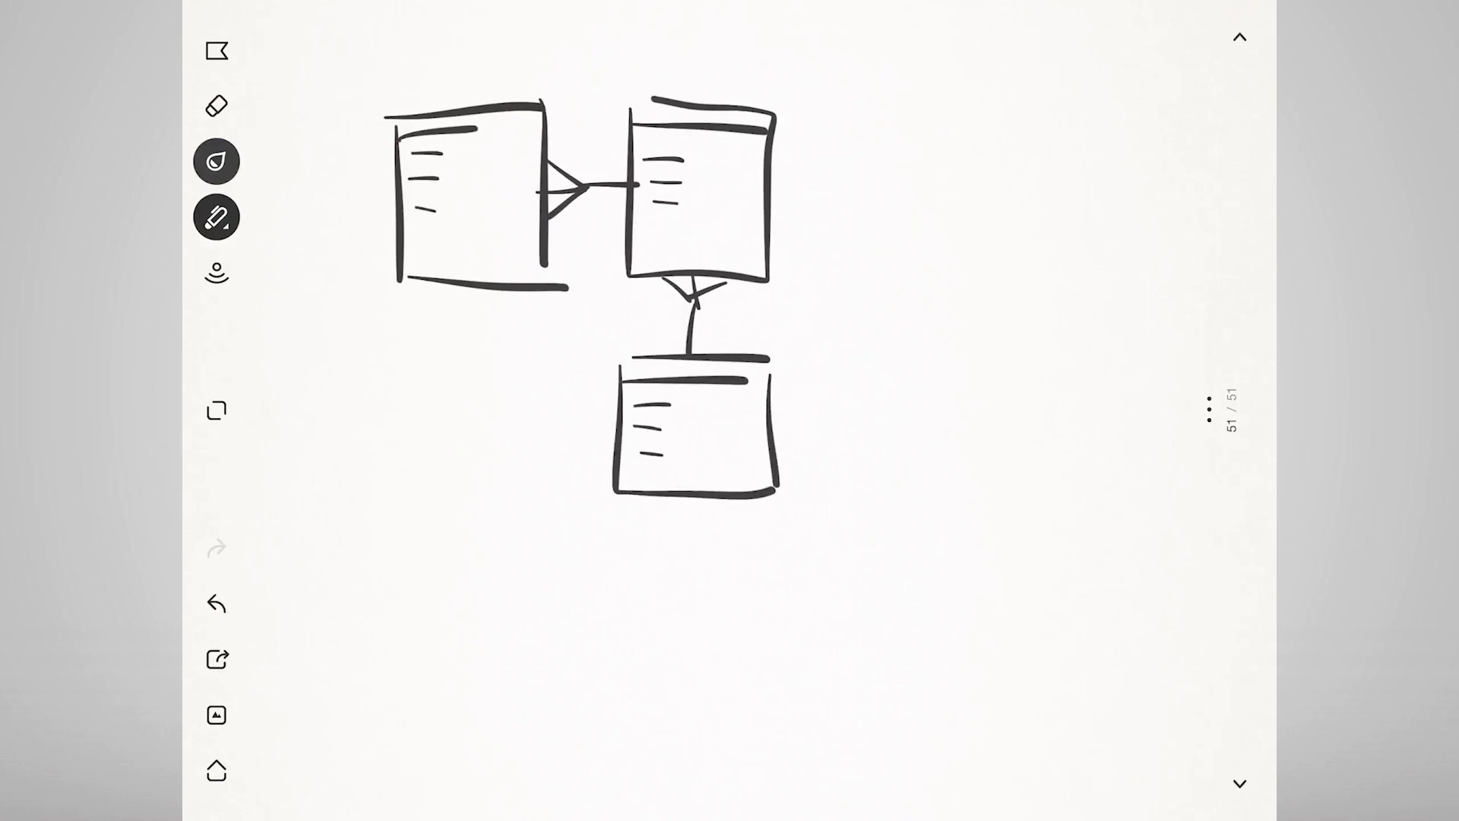
drag(502, 503, 586, 437)
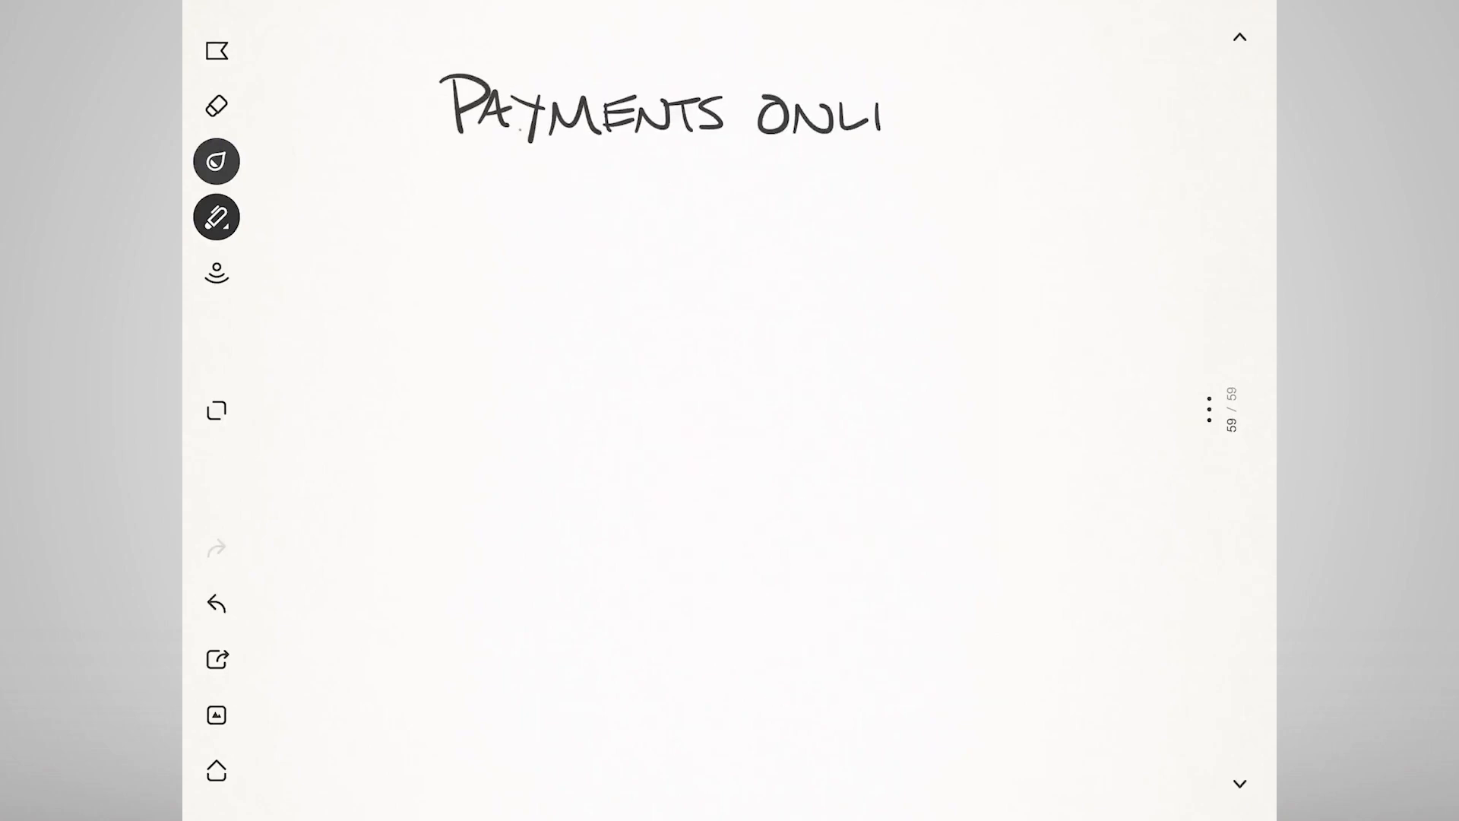
Draw a hand-drawn rectangle around the 'PAYMENTS ONLINE' heading.
drag(884, 112, 977, 121)
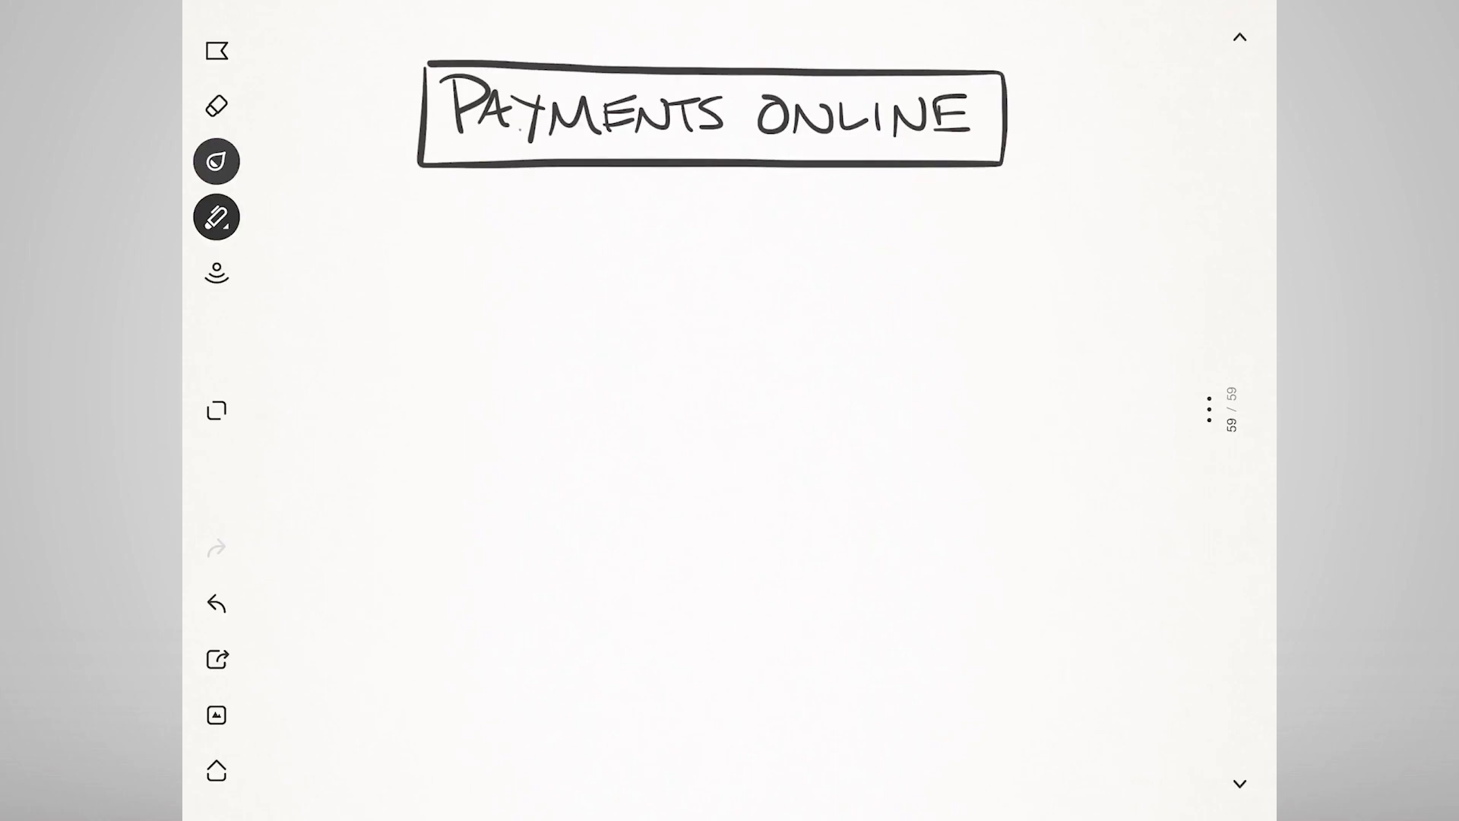
drag(479, 177, 577, 326)
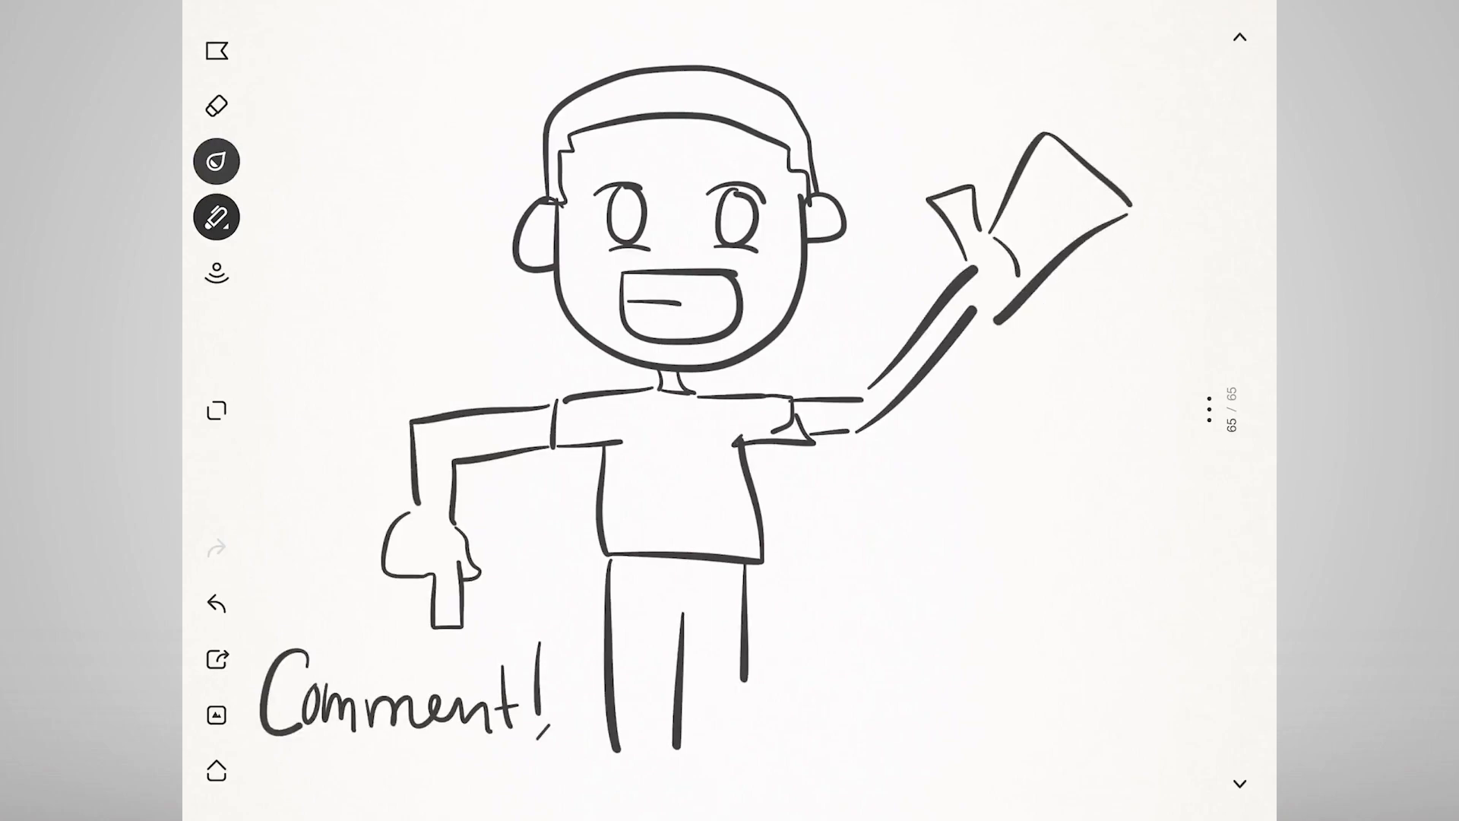
Watercolor the figure's skin brown-grey, shirt blue, trousers green, and darken one eye.
click(215, 217)
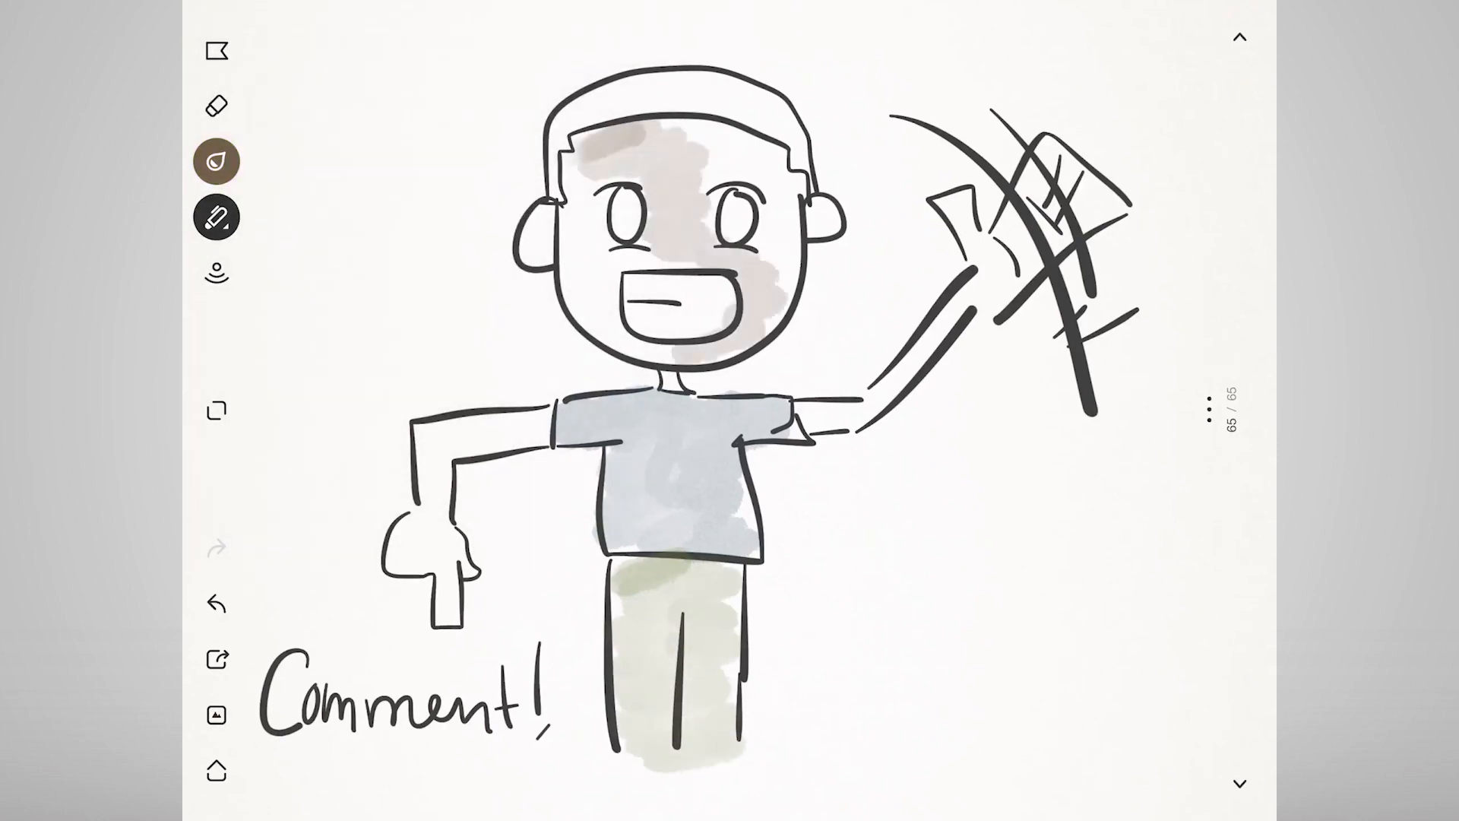
click(215, 161)
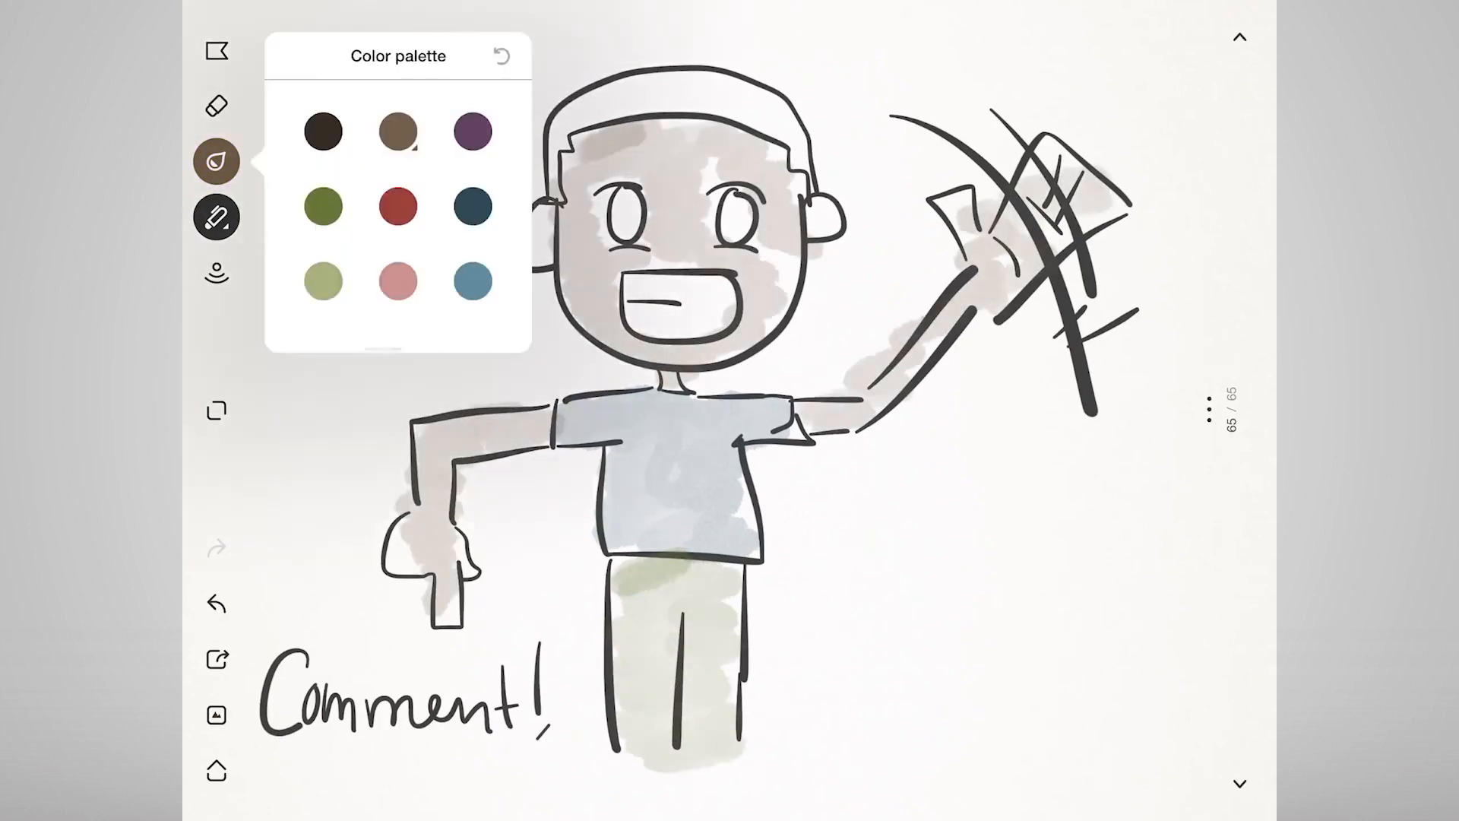
click(215, 160)
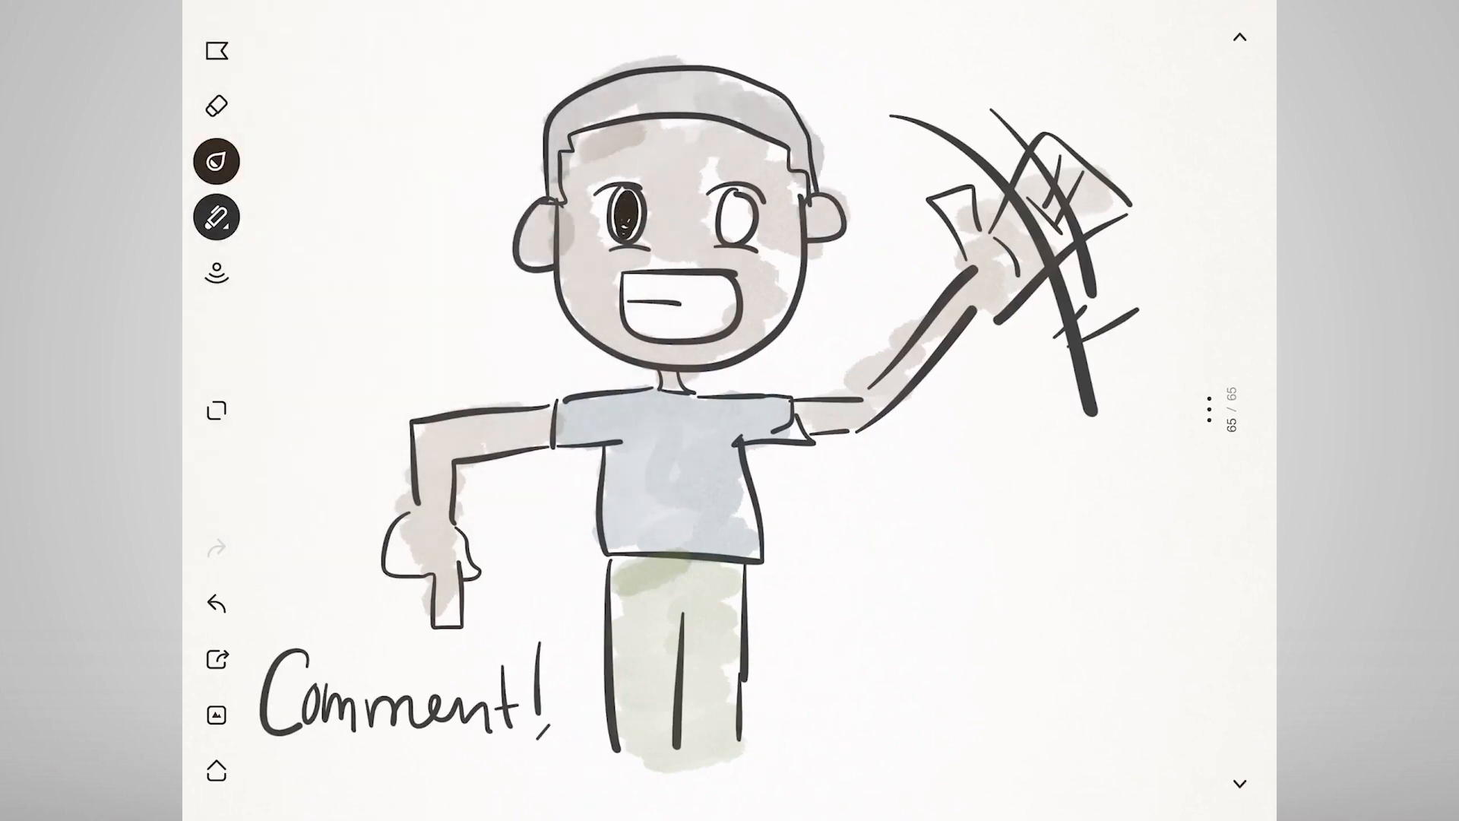